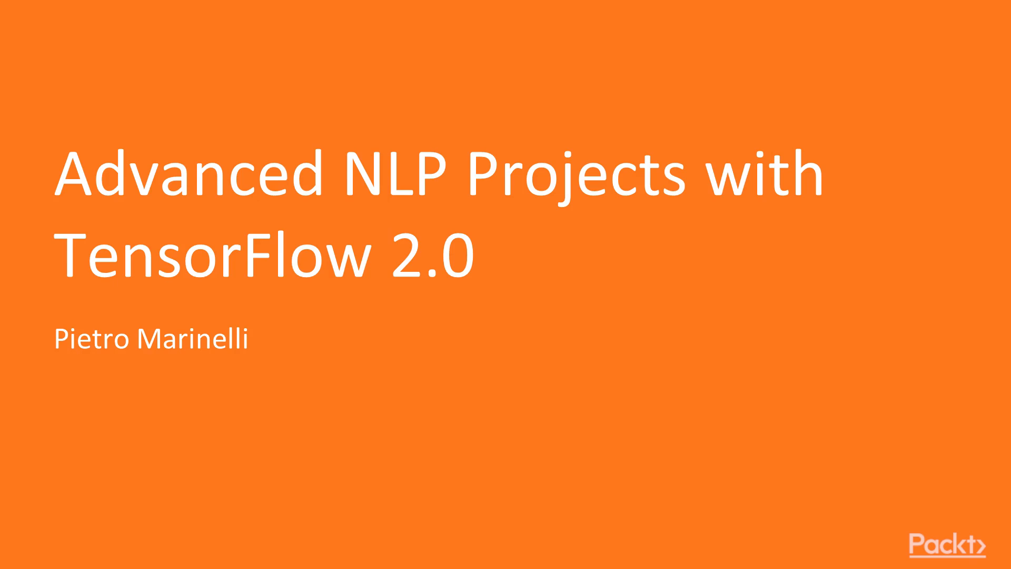
Advance through the Pre-requisites slide to the closing 'Let's Get Started' slide.
{"action": "key", "text": "Right"}
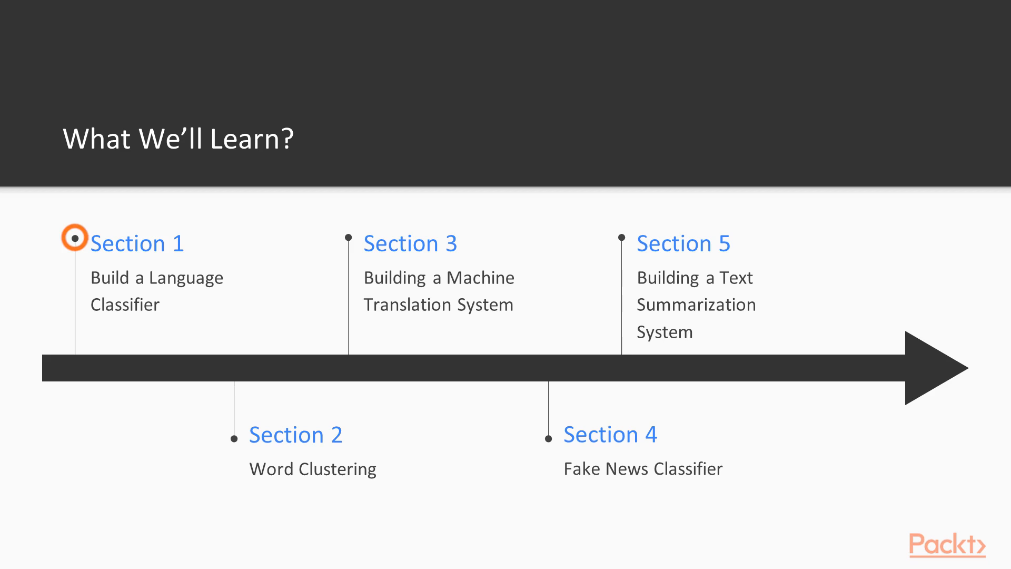
{"action": "left_click", "coordinate": [232, 438]}
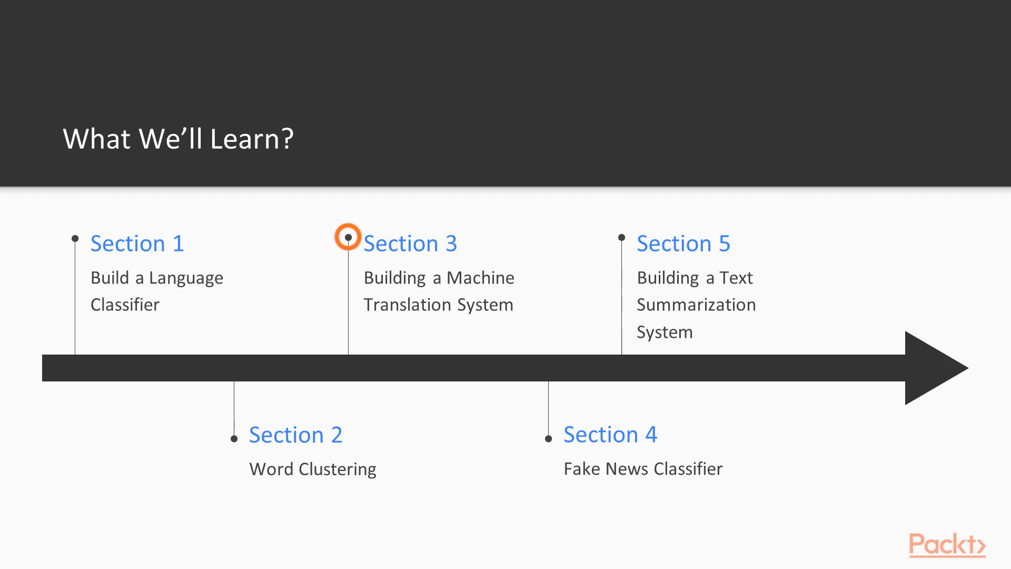
{"action": "left_click", "coordinate": [547, 438]}
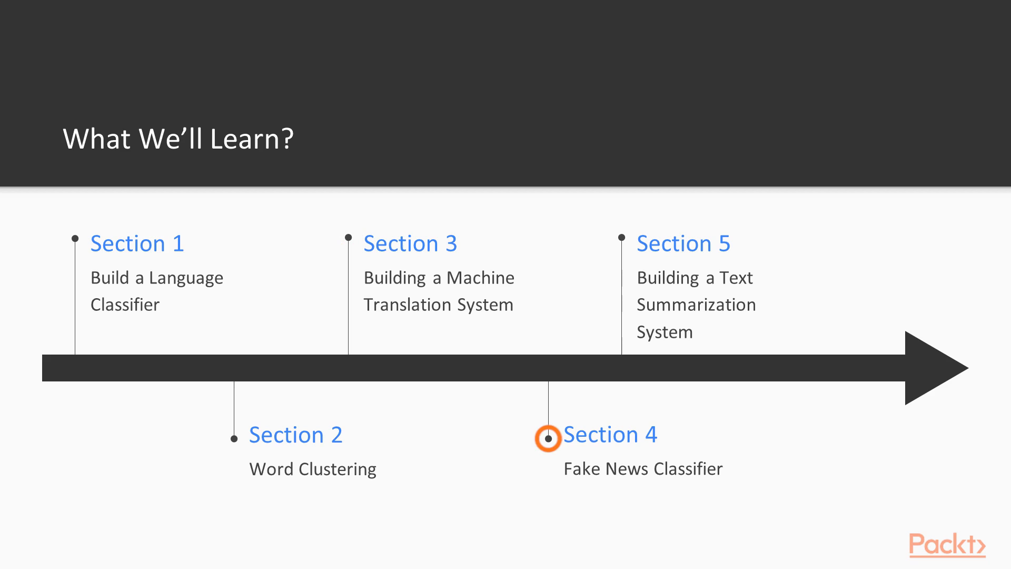
{"action": "left_click", "coordinate": [621, 238]}
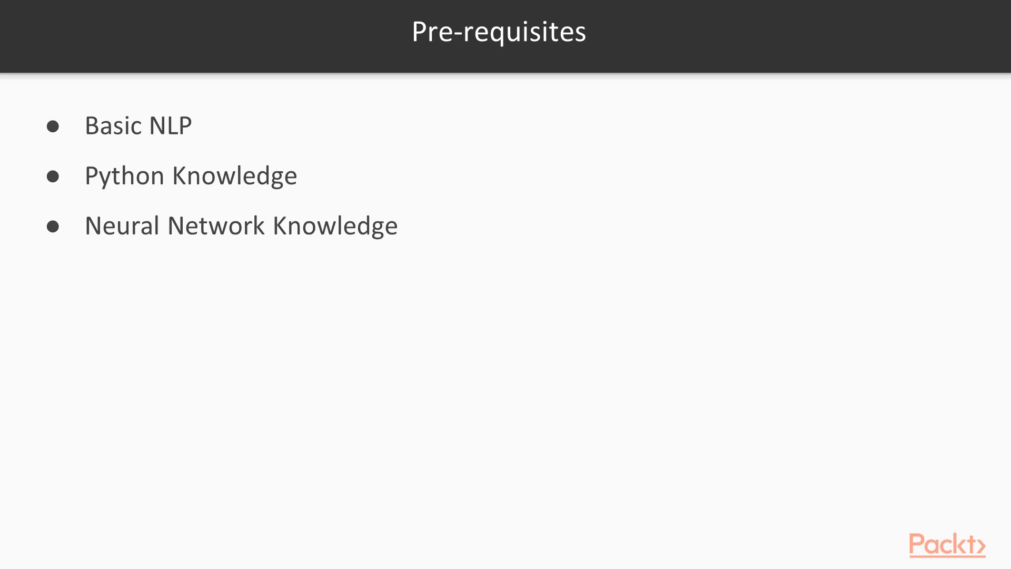
{"action": "key", "text": "Right"}
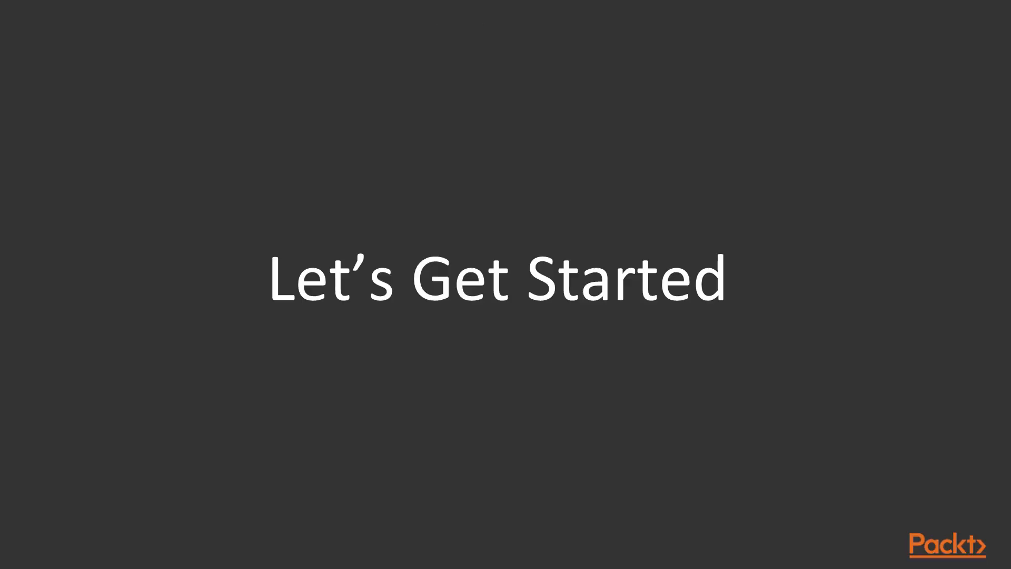